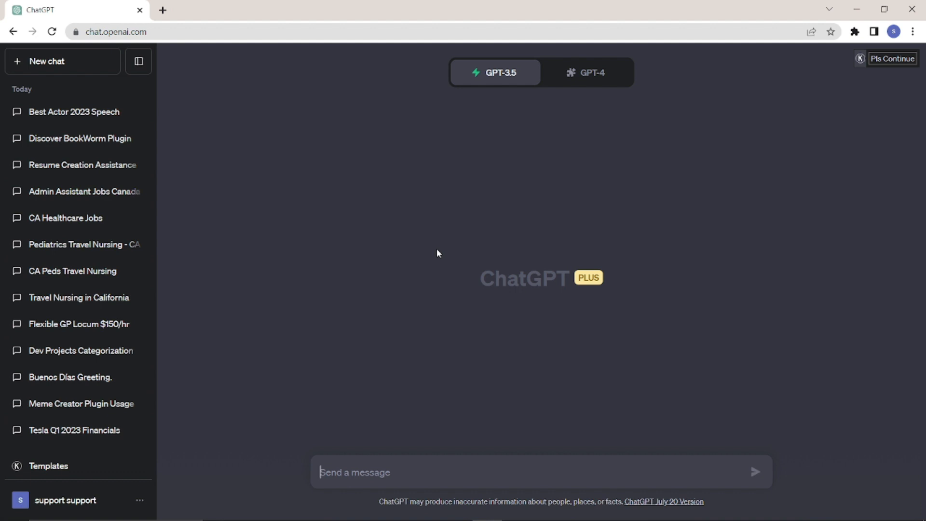
- Switch the new chat to GPT-4 with plugins and check Prompt Perfect is the enabled plugin
{"action": "left_click", "coordinate": [591, 72]}
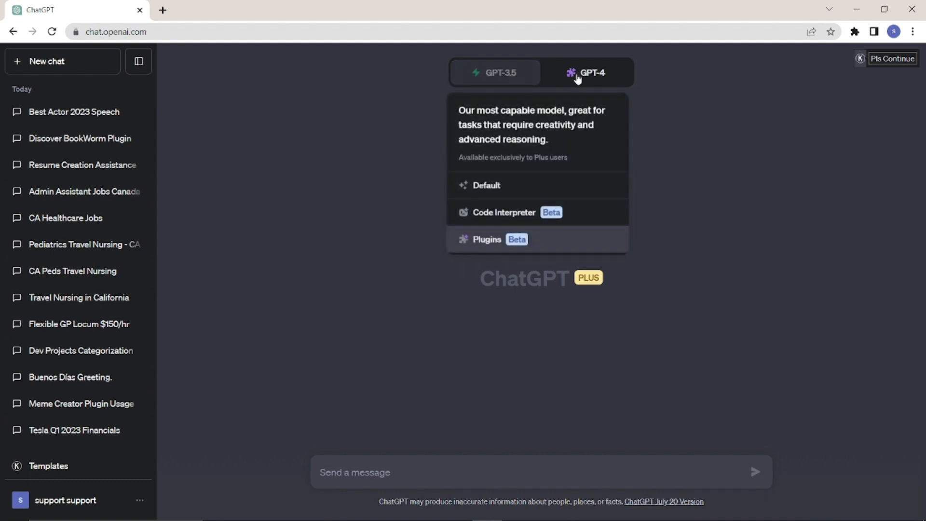
{"action": "left_click", "coordinate": [486, 239]}
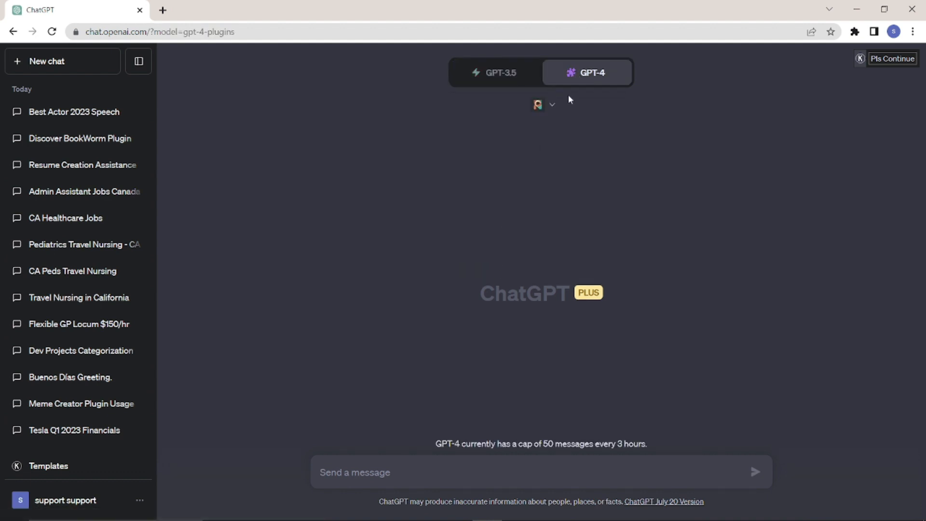
{"action": "left_click", "coordinate": [543, 104]}
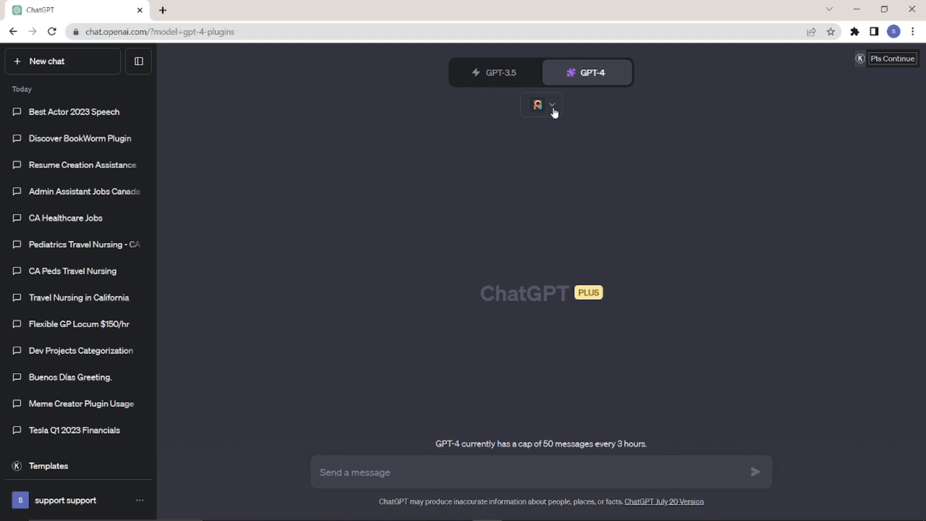
{"action": "left_click", "coordinate": [552, 104]}
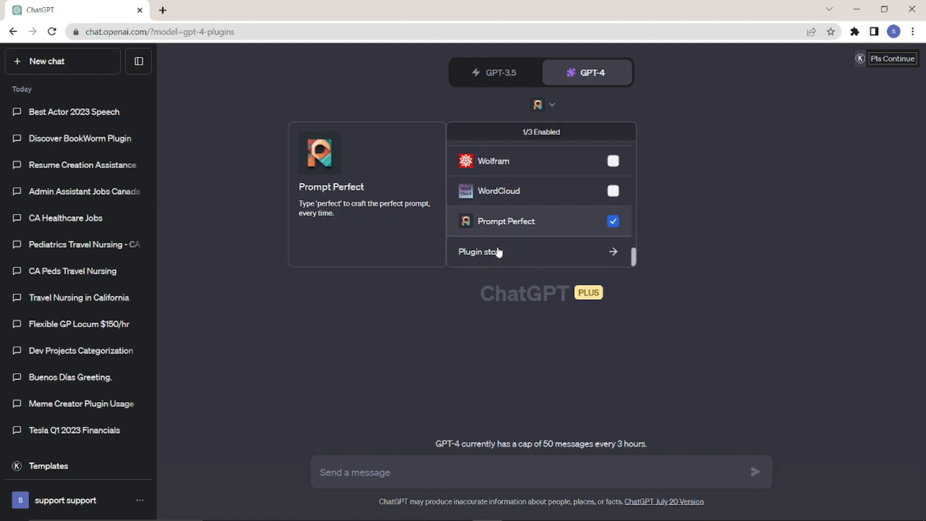
- Search 'prompt perfect' in the plugin store, confirm it shows Uninstall, and close the store
{"action": "left_click", "coordinate": [479, 251]}
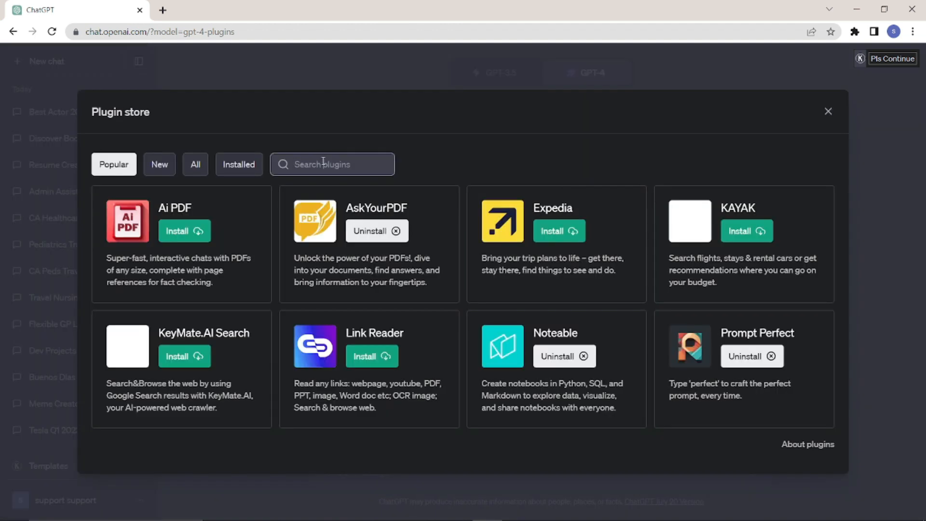
{"action": "type", "text": "prompt perfect"}
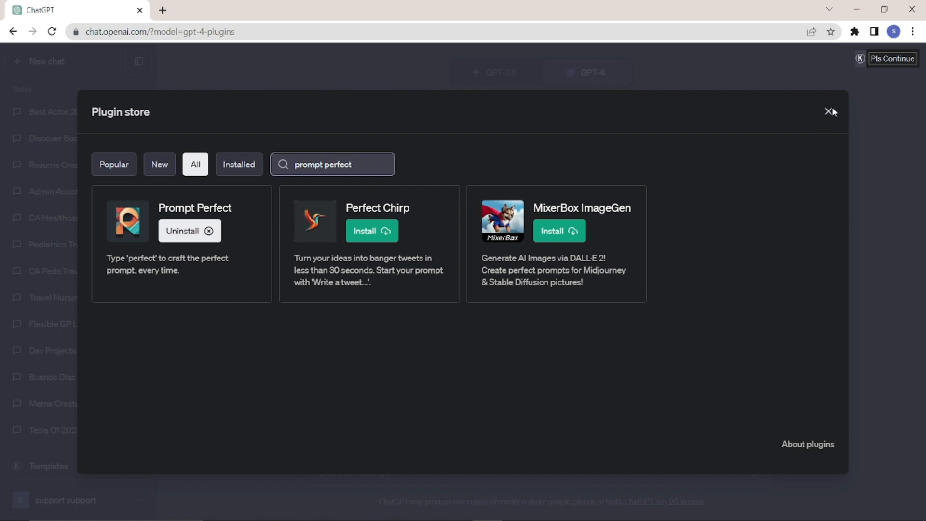
{"action": "left_click", "coordinate": [829, 111]}
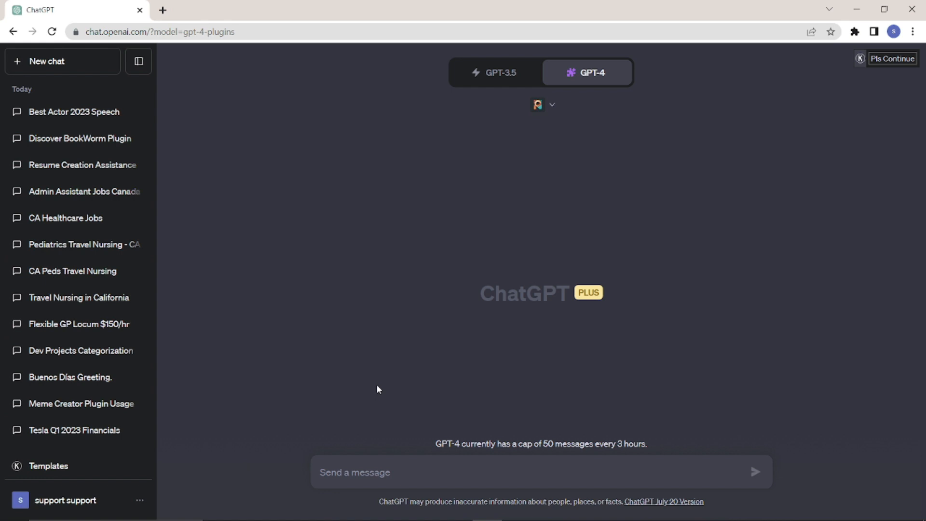
{"action": "mouse_move", "coordinate": [749, 345]}
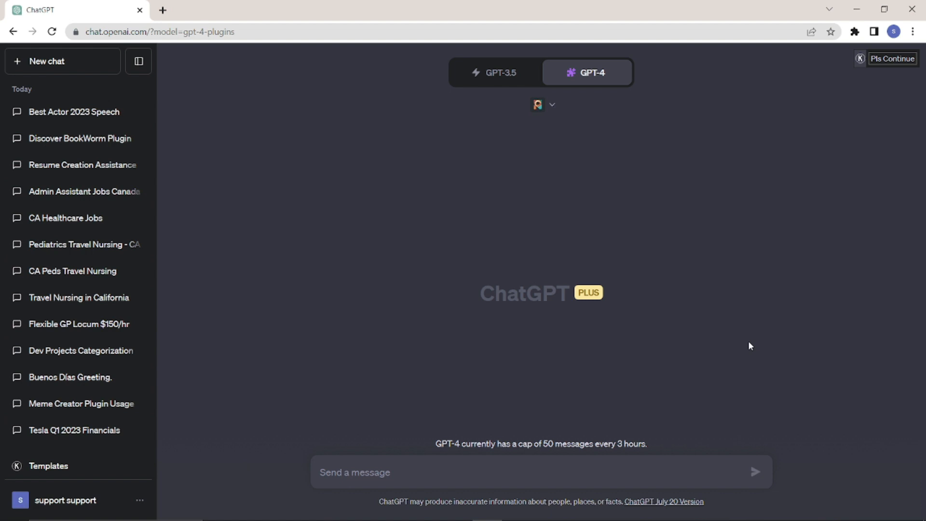
{"action": "mouse_move", "coordinate": [744, 368]}
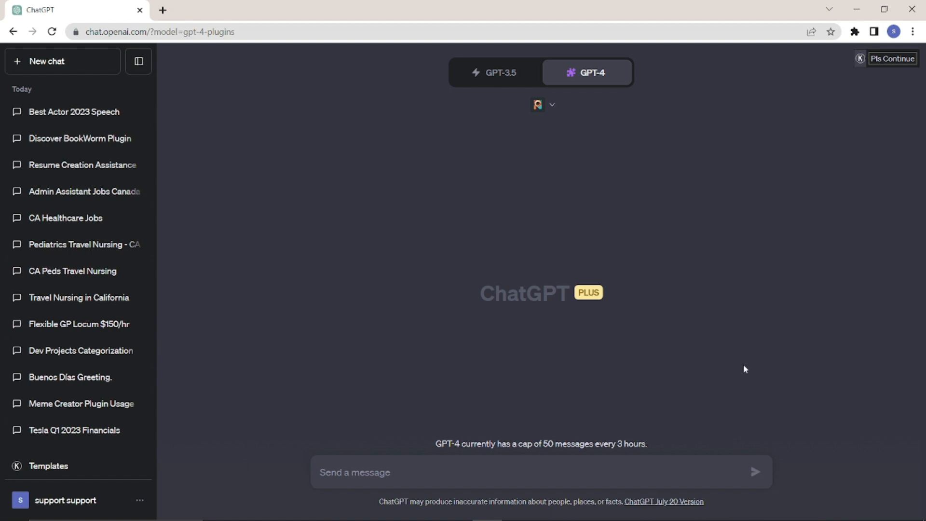
{"action": "mouse_move", "coordinate": [754, 375]}
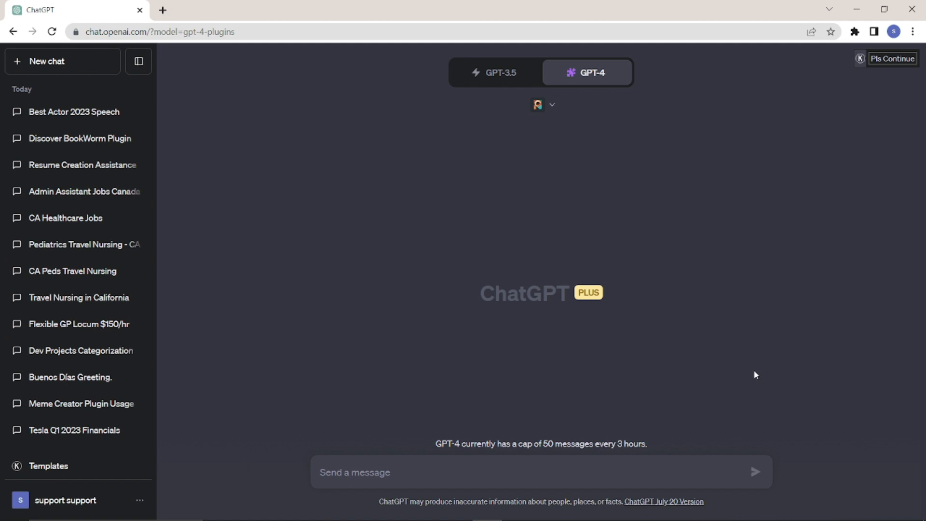
- Send 'Write me a speech for my college farewell function' and get GPT-4's plain speech
{"action": "type", "text": "Write me a speech for my college farewell function"}
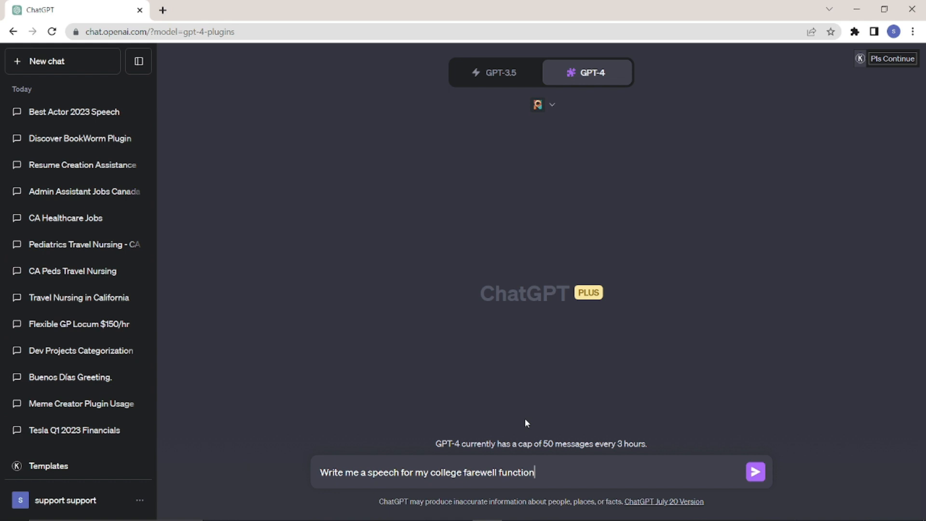
{"action": "mouse_move", "coordinate": [571, 411]}
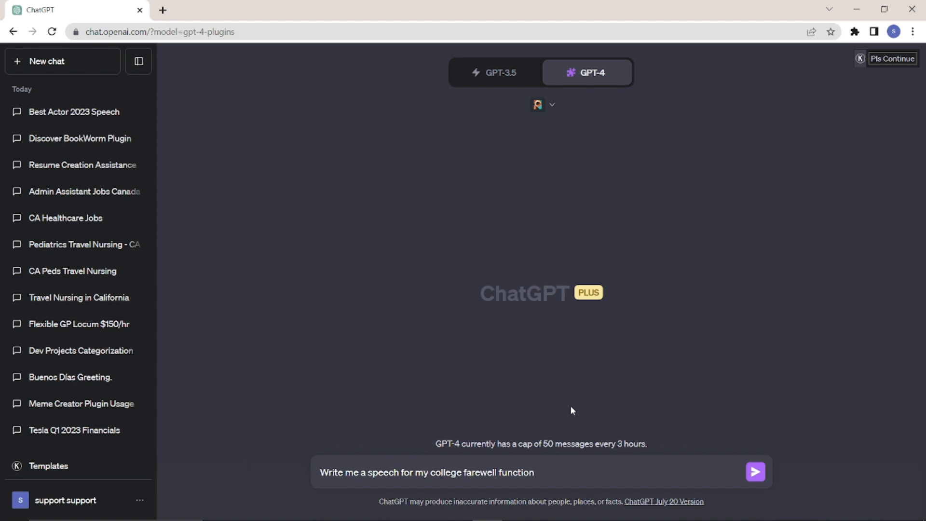
{"action": "left_click", "coordinate": [531, 472]}
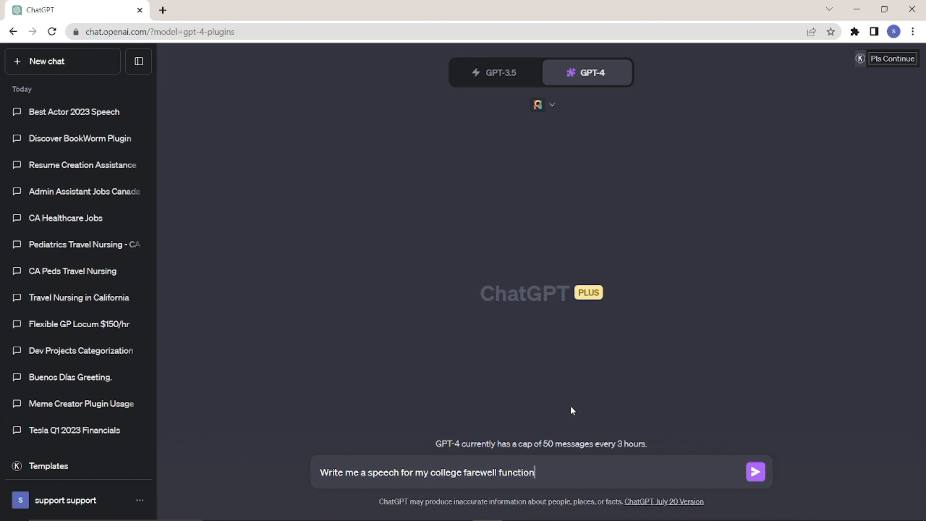
{"action": "left_click", "coordinate": [754, 472]}
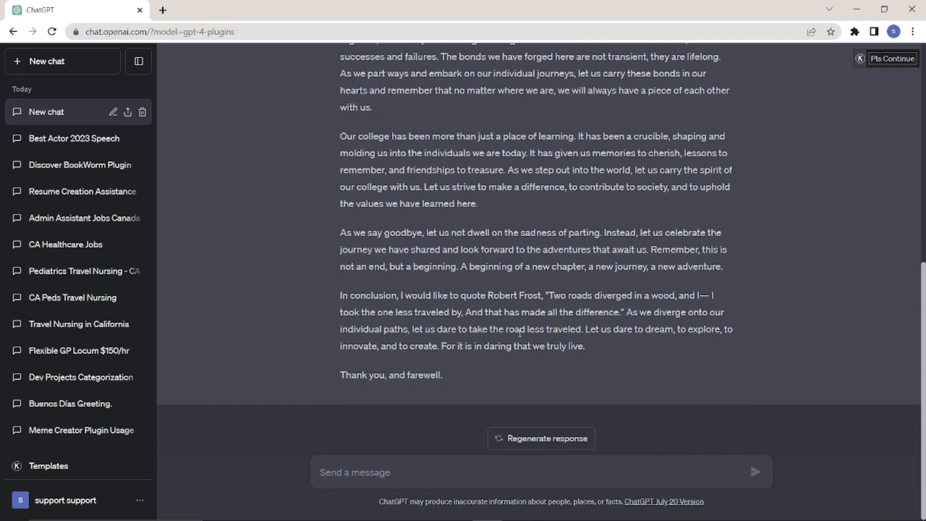
{"action": "scroll", "scroll_direction": "up", "scroll_amount": 3}
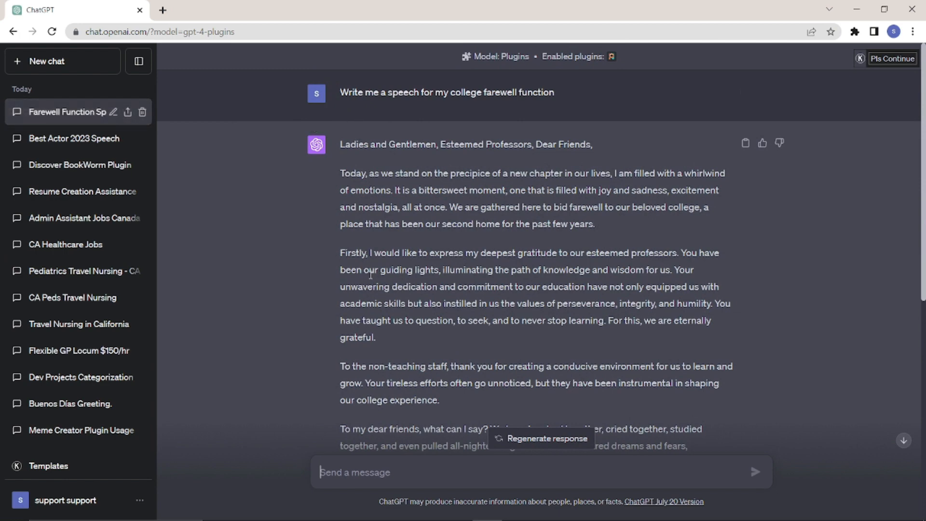
{"action": "mouse_move", "coordinate": [465, 243]}
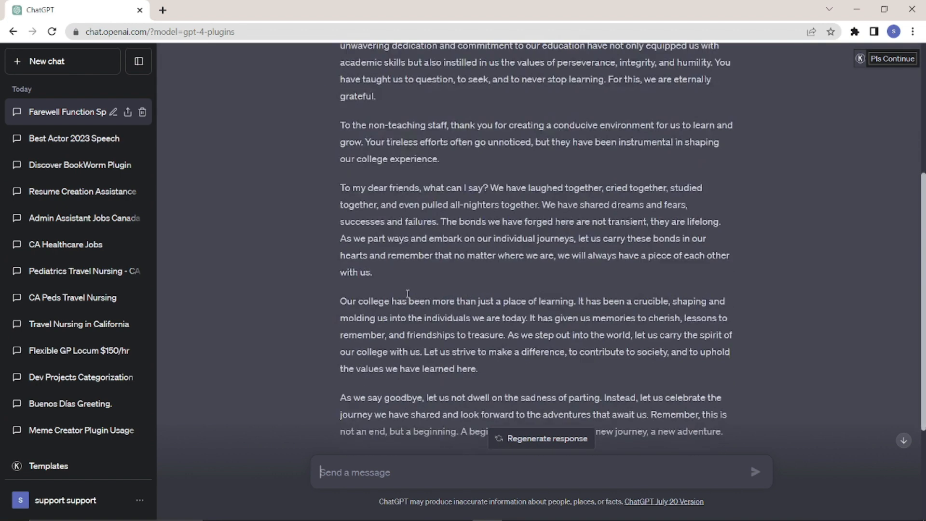
{"action": "mouse_move", "coordinate": [467, 313]}
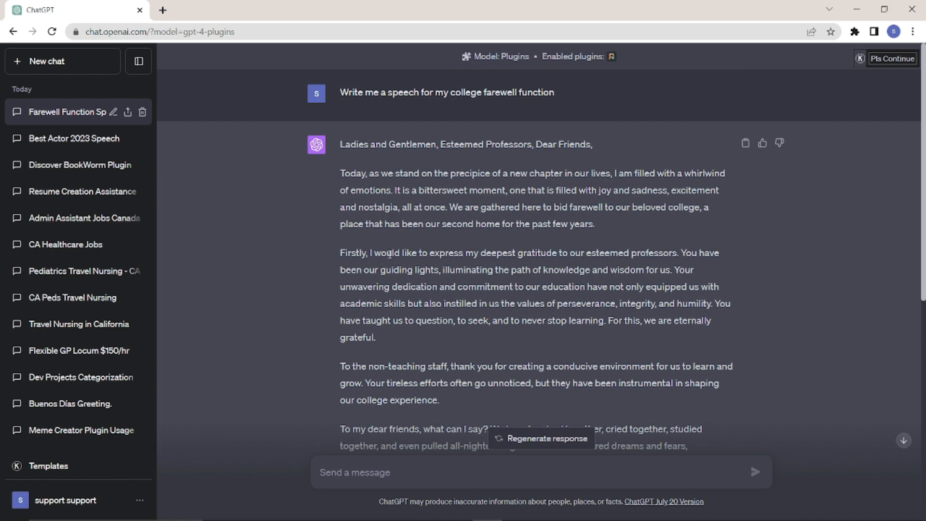
{"action": "mouse_move", "coordinate": [465, 175]}
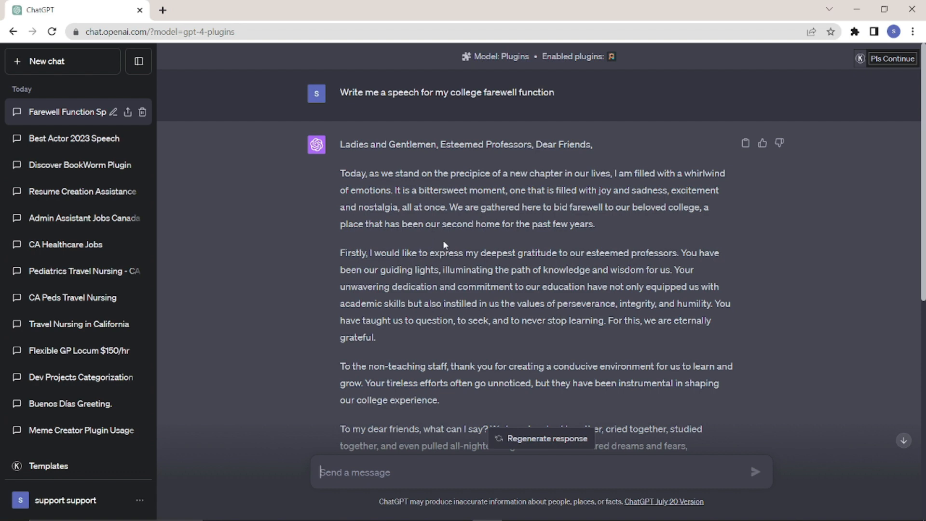
{"action": "scroll", "scroll_direction": "down", "scroll_amount": 3}
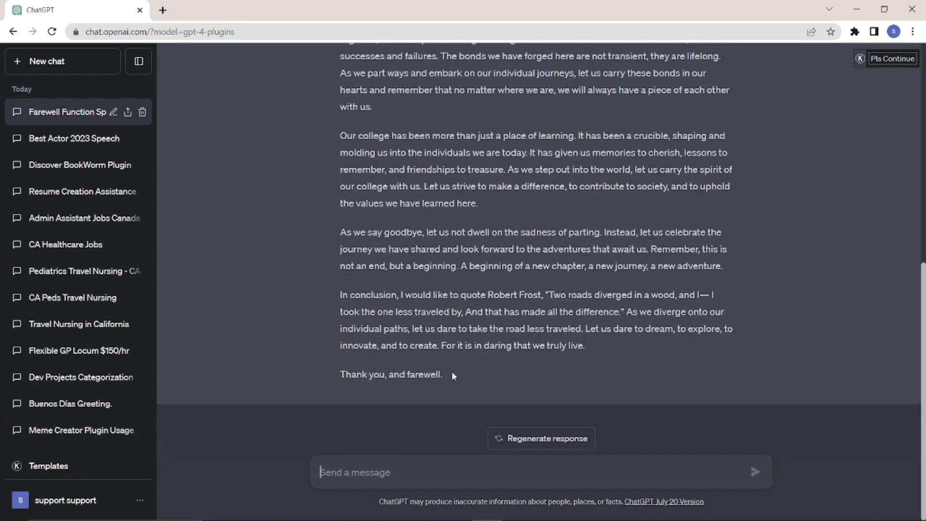
{"action": "mouse_move", "coordinate": [460, 372]}
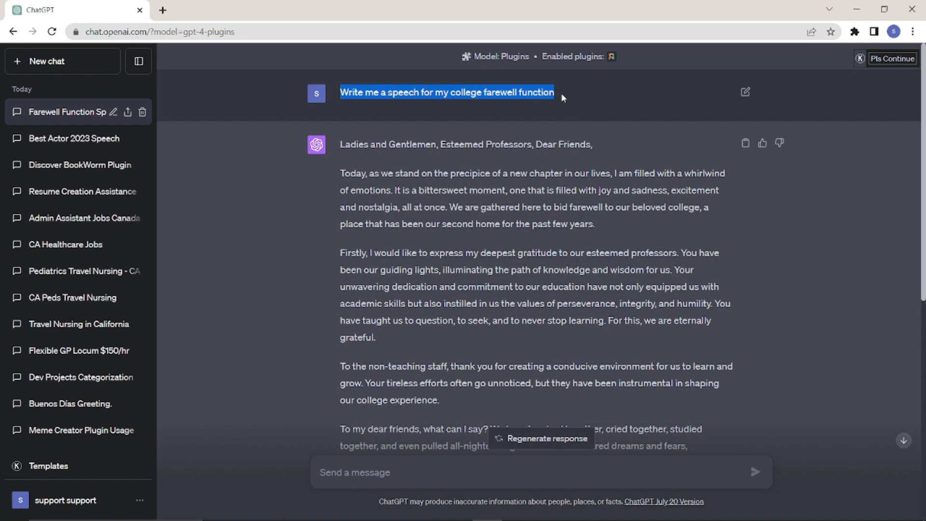
{"action": "scroll", "scroll_direction": "down", "scroll_amount": 3}
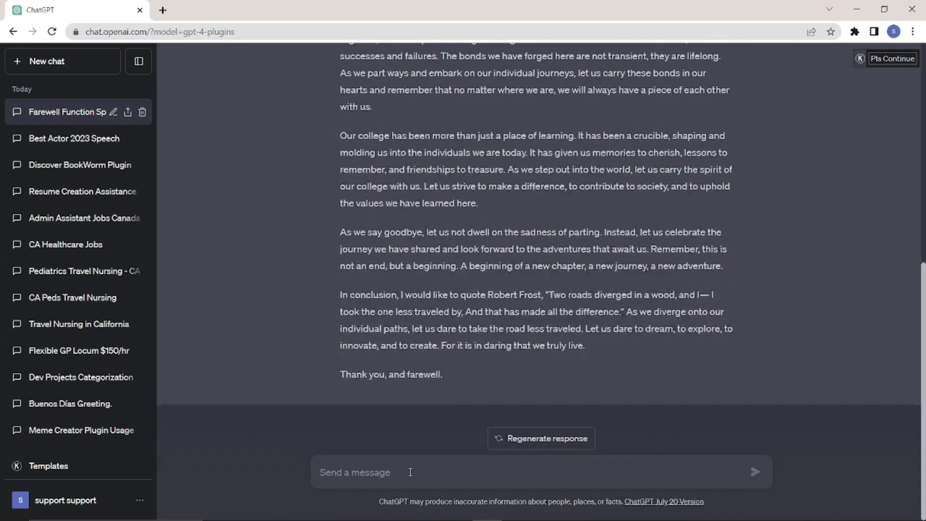
- Send 'perfect Write me a speech for my college farewell function' to trigger Prompt Perfect
{"action": "type", "text": "perf"}
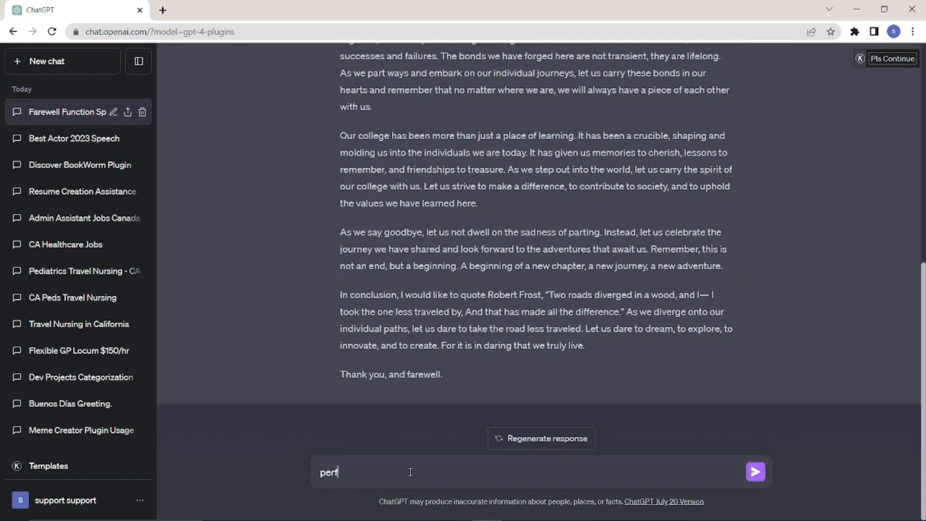
{"action": "type", "text": "ect"}
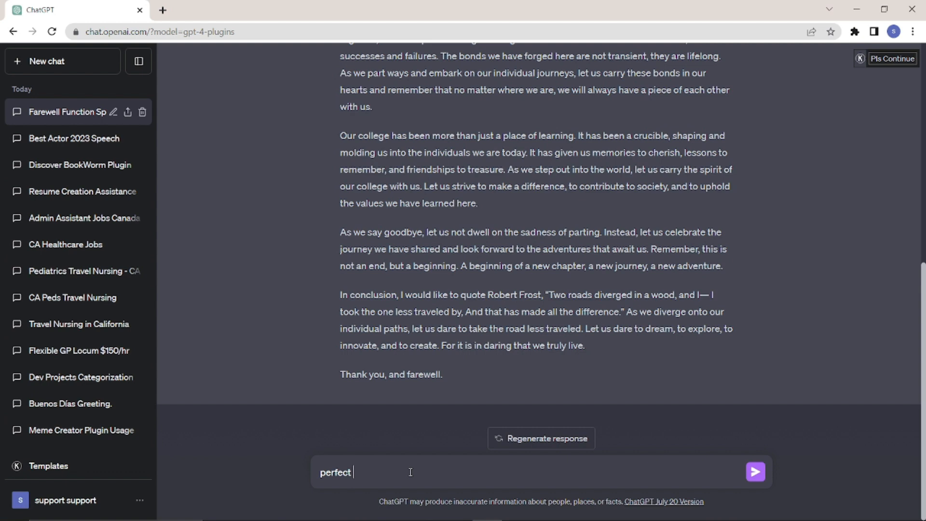
{"action": "type", "text": "Write me a speech for my college farewell function"}
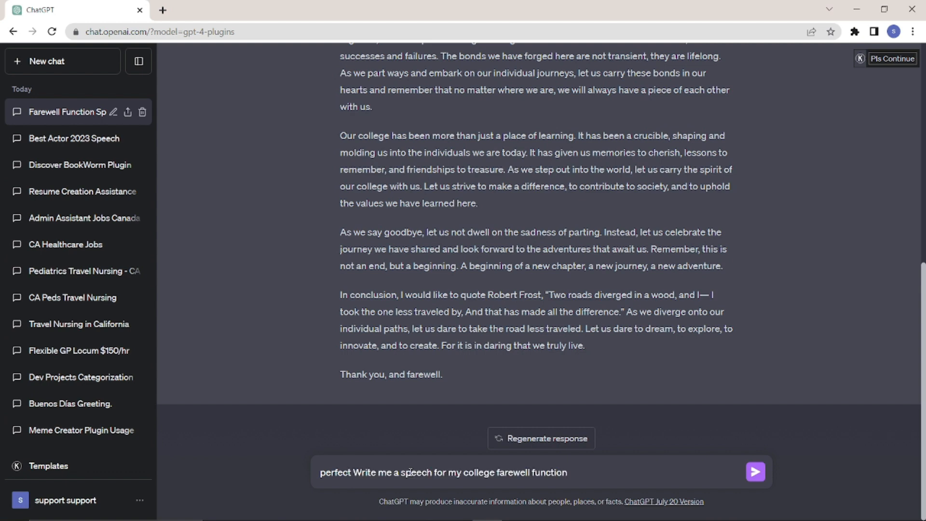
{"action": "left_click", "coordinate": [754, 472]}
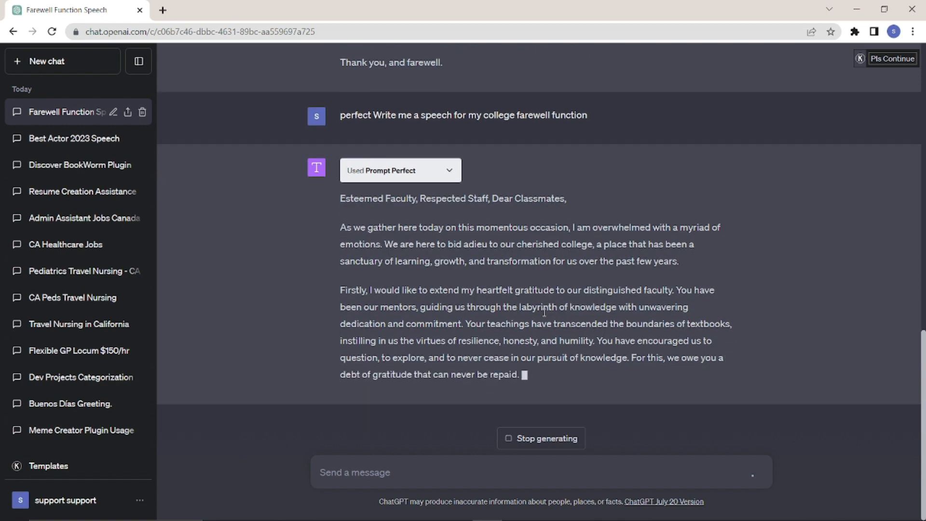
- Scroll down through the Prompt Perfect speech opening 'Esteemed Faculty, Respected Staff, Dear Classmates'
{"action": "scroll", "scroll_direction": "down", "scroll_amount": 3}
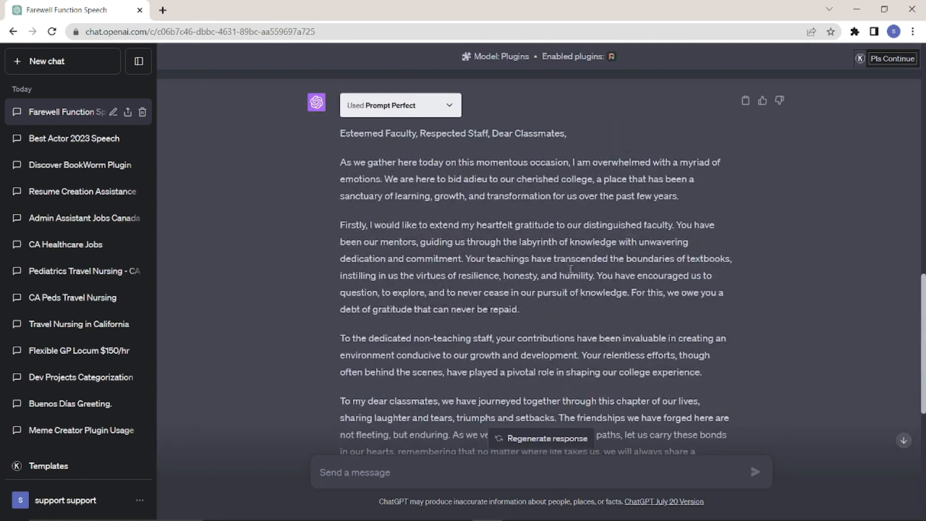
{"action": "scroll", "scroll_direction": "down", "scroll_amount": 3}
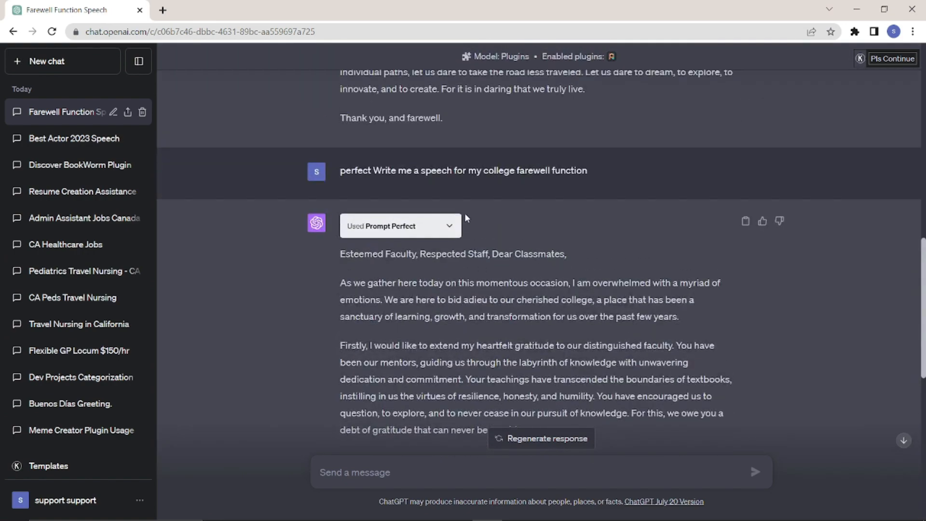
{"action": "left_click", "coordinate": [399, 226]}
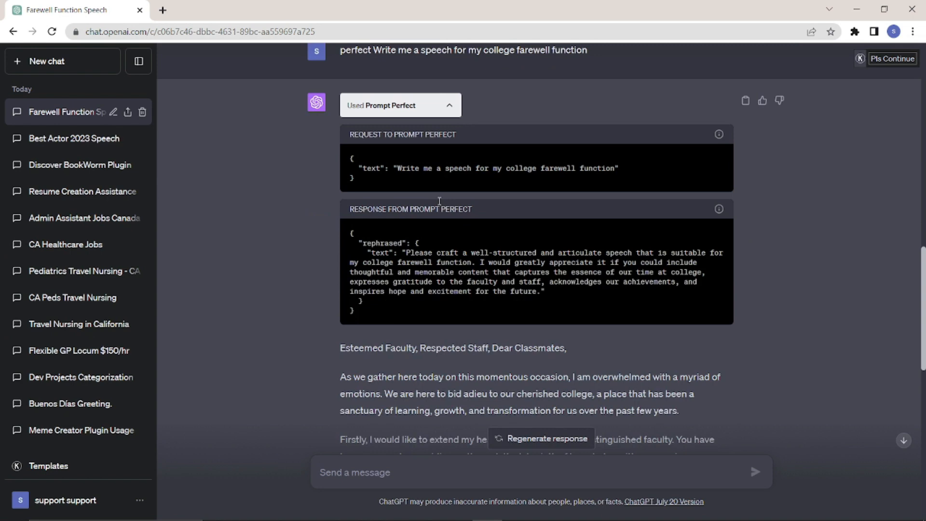
{"action": "mouse_move", "coordinate": [389, 149]}
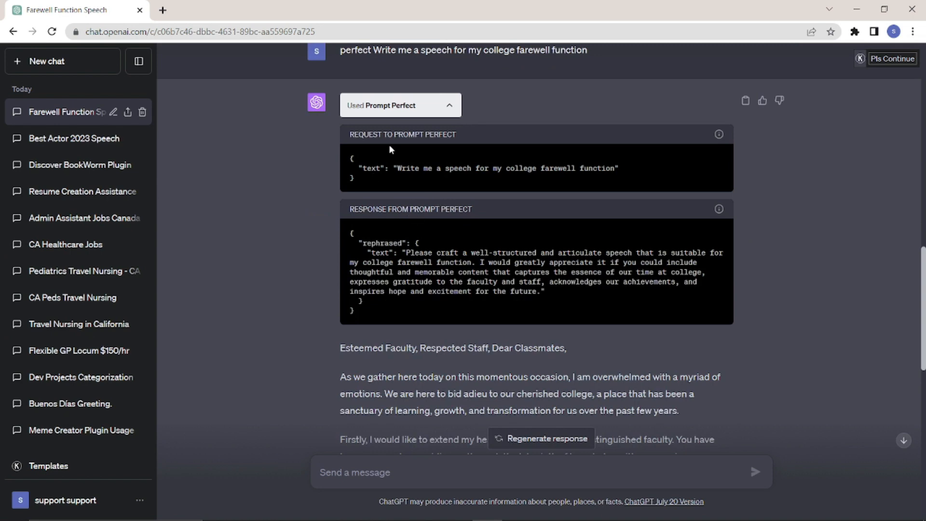
{"action": "mouse_move", "coordinate": [400, 184]}
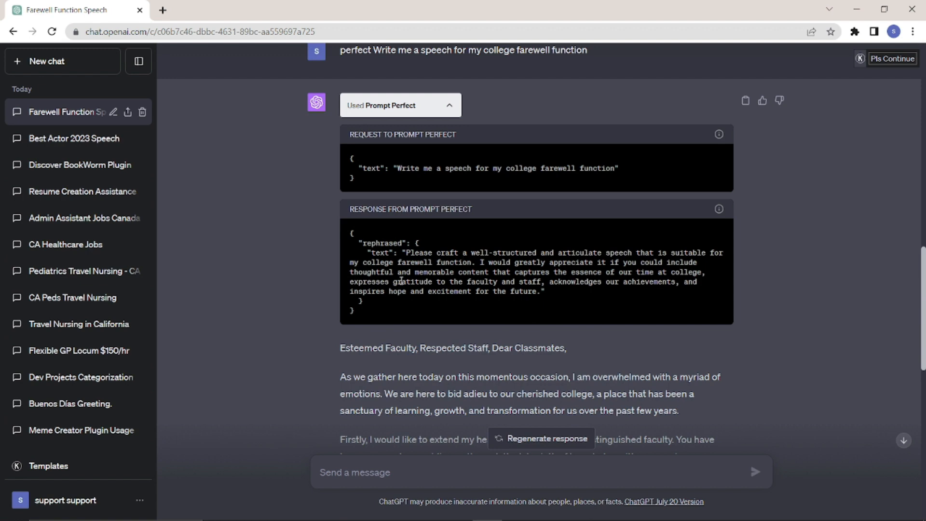
{"action": "scroll", "scroll_direction": "down", "scroll_amount": 3}
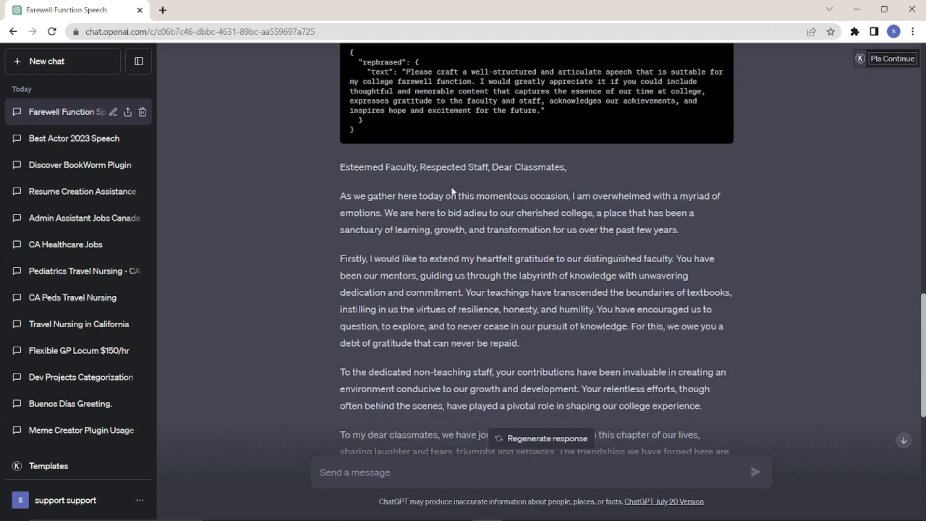
{"action": "mouse_move", "coordinate": [510, 167]}
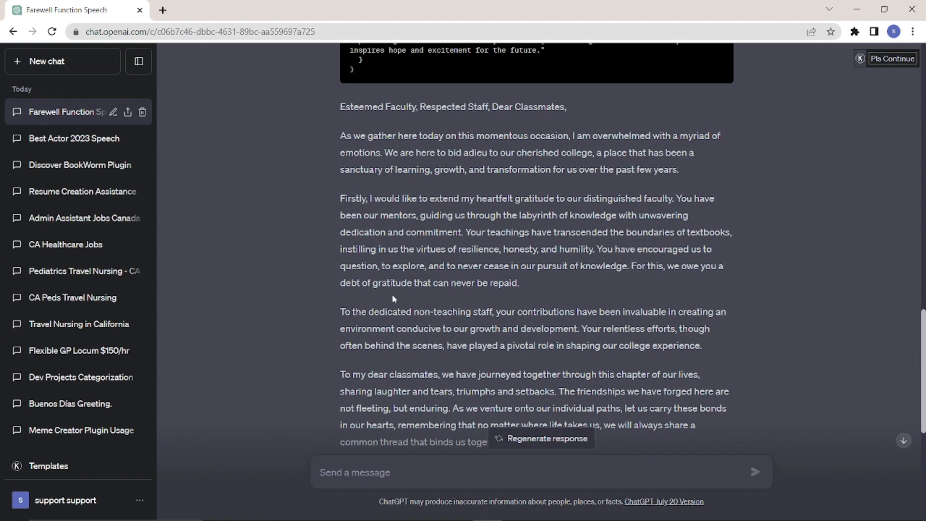
{"action": "mouse_move", "coordinate": [396, 297]}
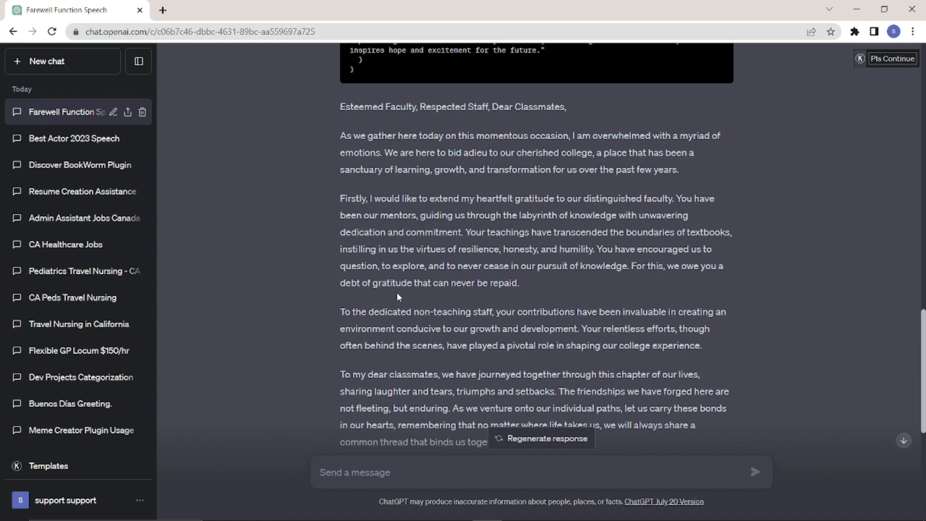
{"action": "scroll", "scroll_direction": "down", "scroll_amount": 3}
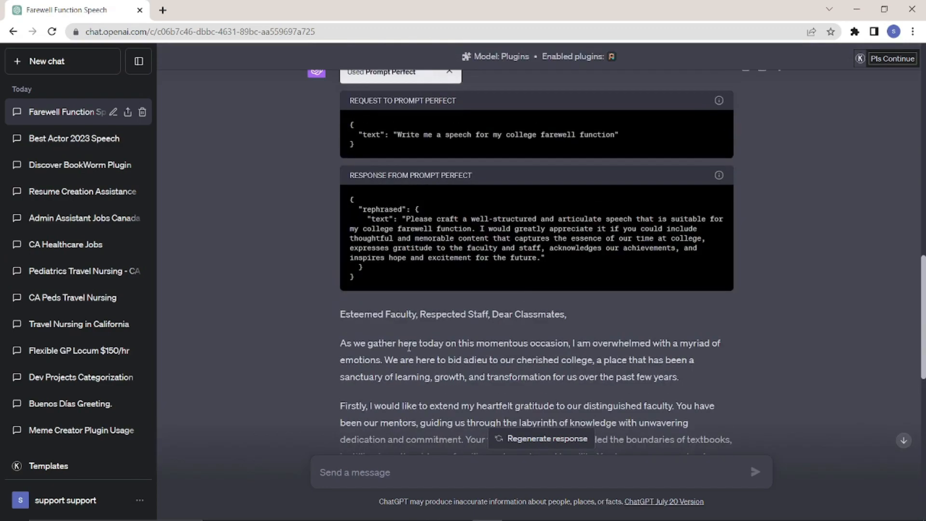
{"action": "scroll", "scroll_direction": "down", "scroll_amount": 3}
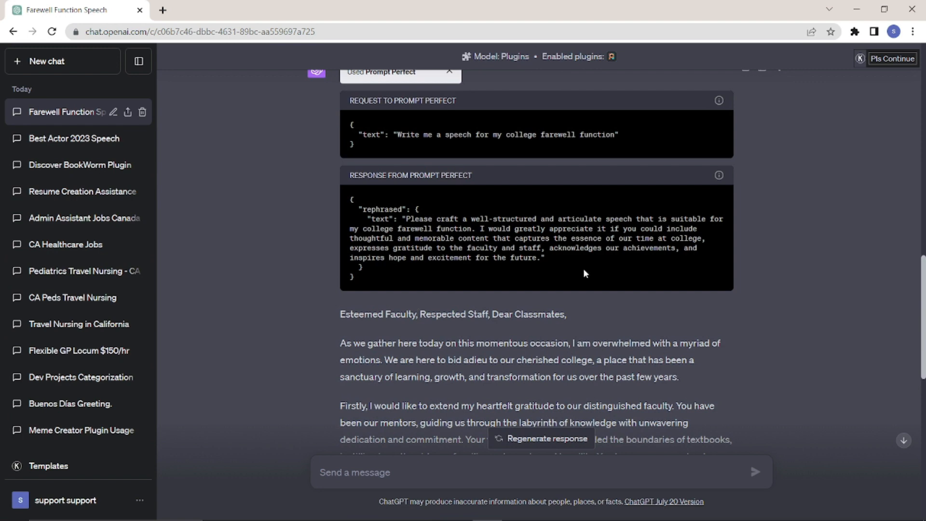
{"action": "mouse_move", "coordinate": [599, 314]}
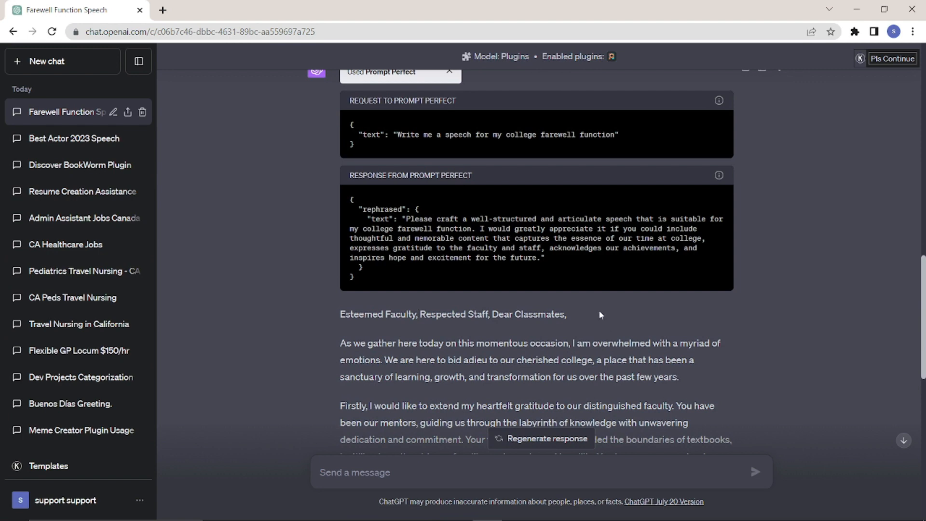
{"action": "scroll", "scroll_direction": "down", "scroll_amount": 3}
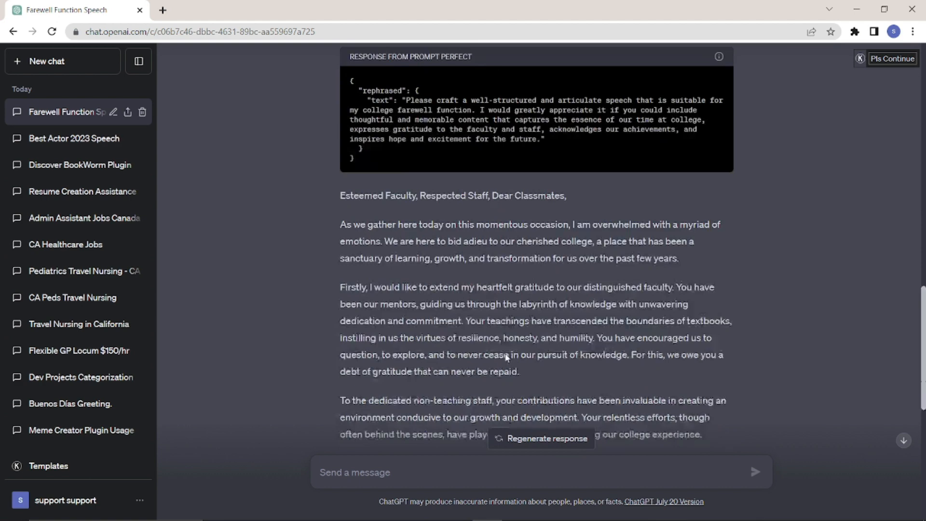
{"action": "scroll", "scroll_direction": "down", "scroll_amount": 3}
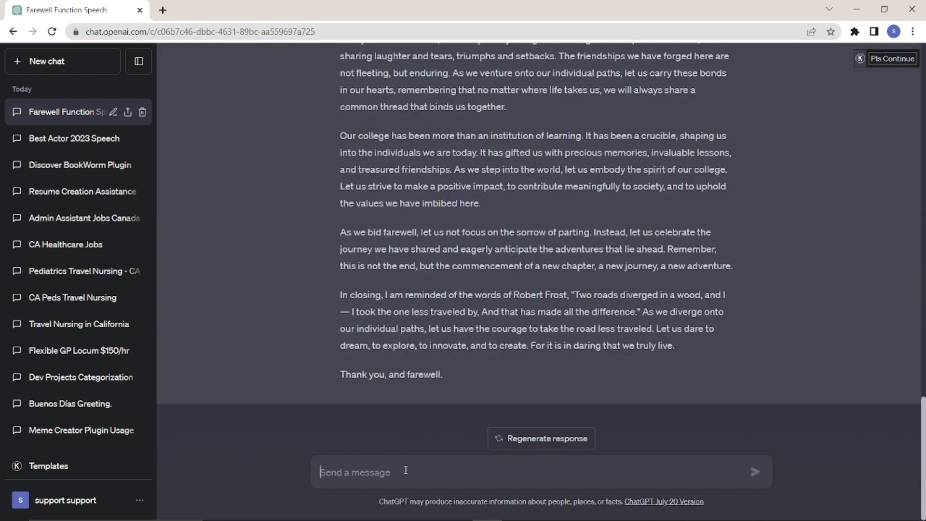
- Send the mobile-phones advantages and disadvantages essay request, then select the sent prompt to copy
{"action": "type", "text": "Write me an essay about the advantages and disadvantages of mobile phones for students"}
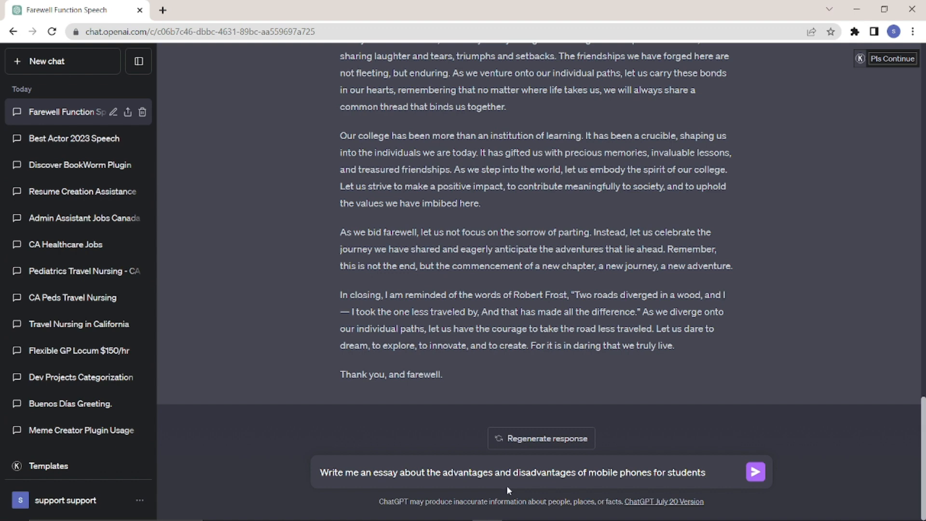
{"action": "mouse_move", "coordinate": [513, 488]}
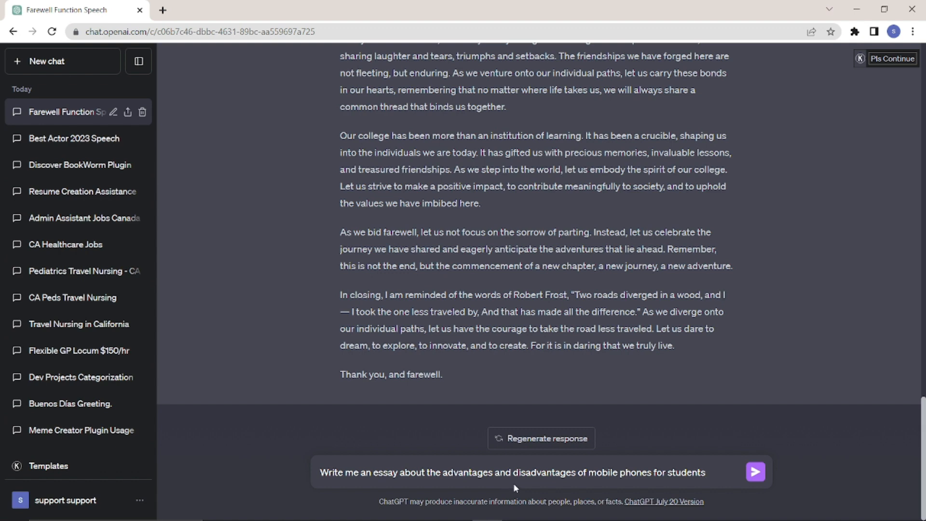
{"action": "mouse_move", "coordinate": [736, 410]}
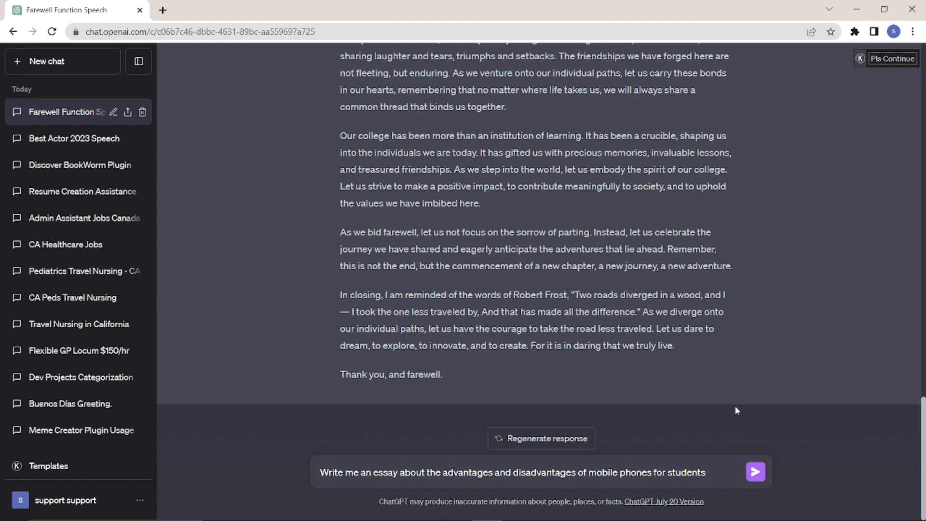
{"action": "left_click", "coordinate": [754, 471]}
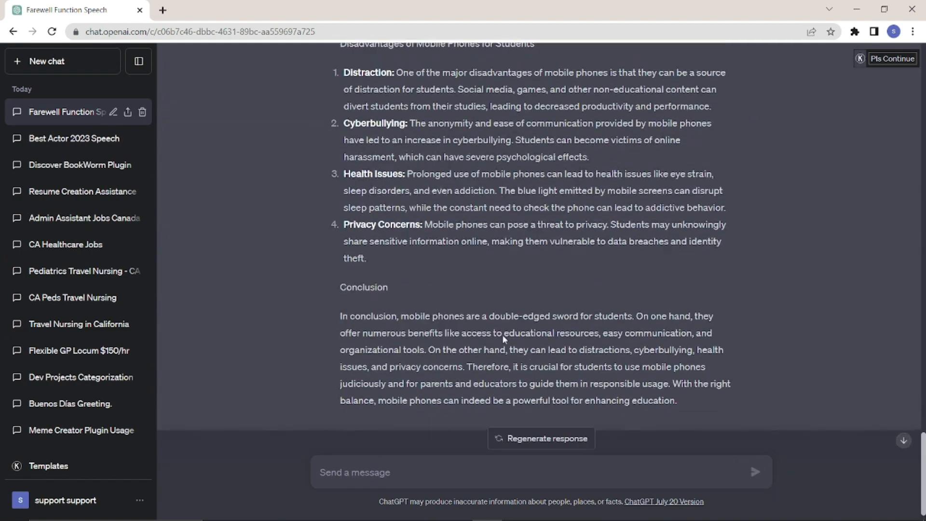
{"action": "scroll", "scroll_direction": "up", "scroll_amount": 3}
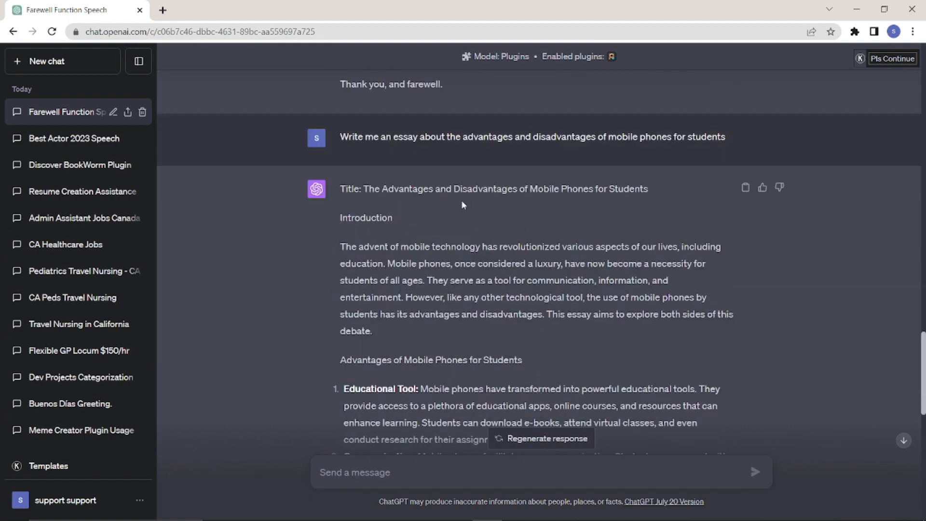
{"action": "scroll", "scroll_direction": "down", "scroll_amount": 3}
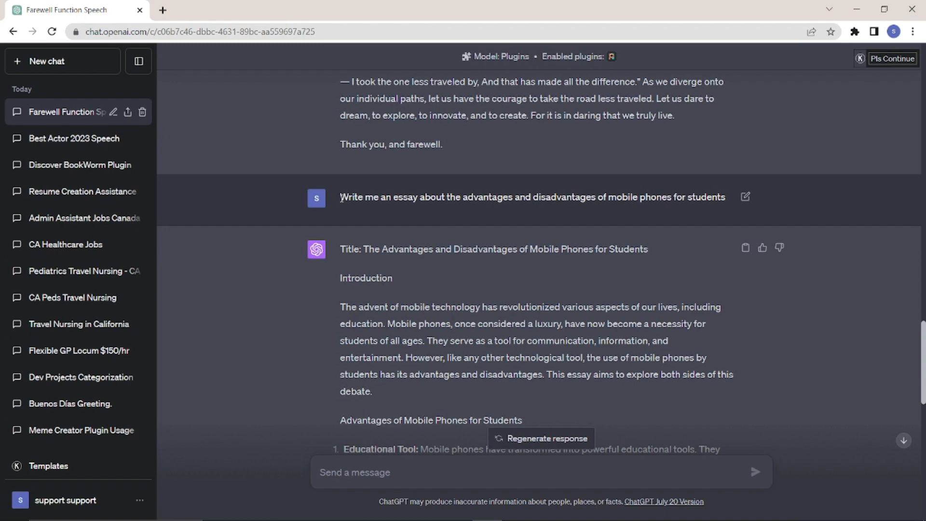
{"action": "triple_click", "coordinate": [531, 197]}
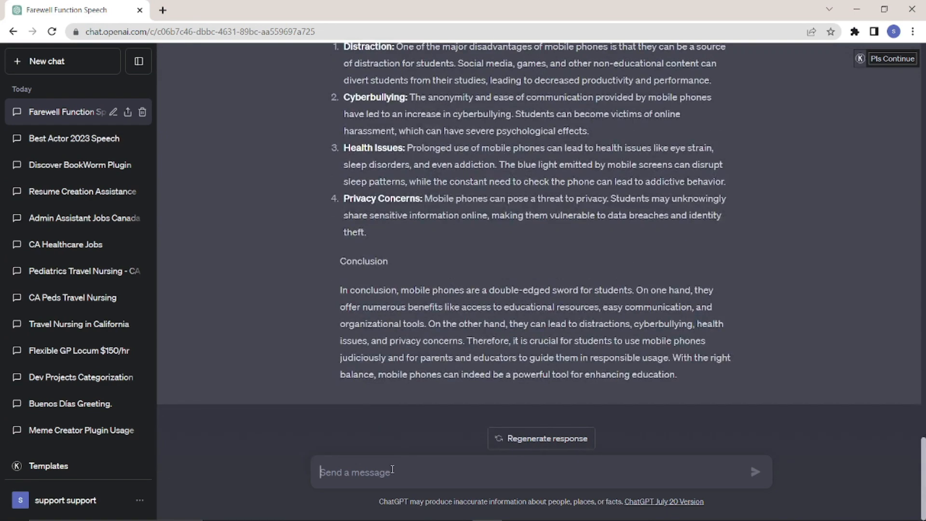
- Send the essay request prefixed with 'perfect' to get the Prompt Perfect-rewritten essay
{"action": "type", "text": "perfect"}
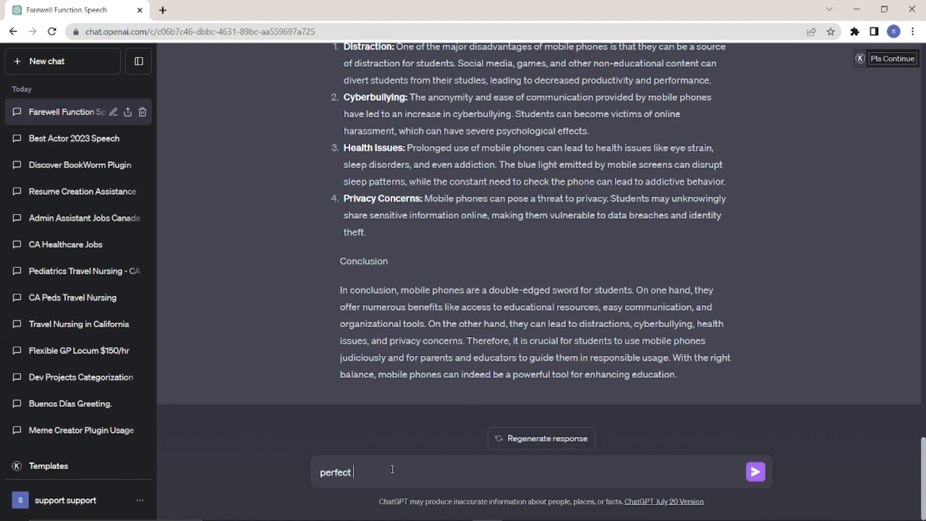
{"action": "type", "text": "Write me an essay about the advantages and disadvantages of mobile phones for students"}
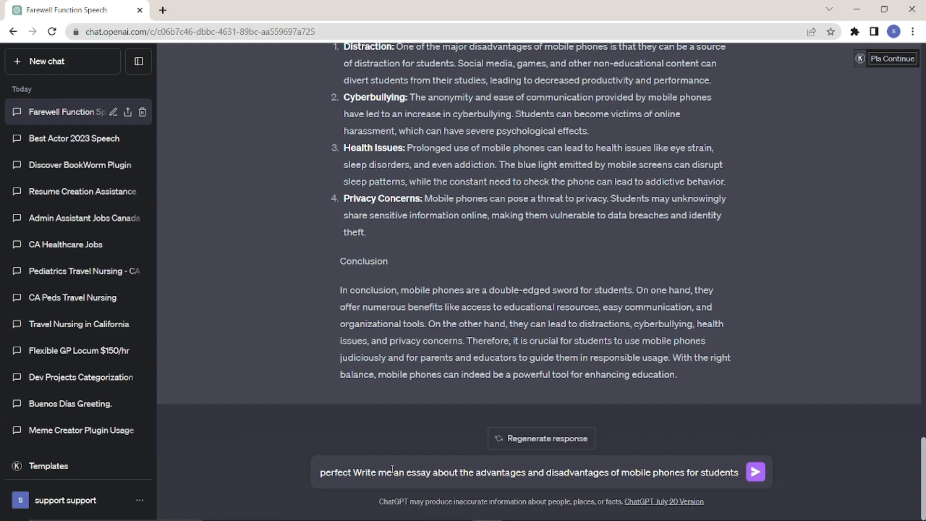
{"action": "left_click", "coordinate": [754, 472]}
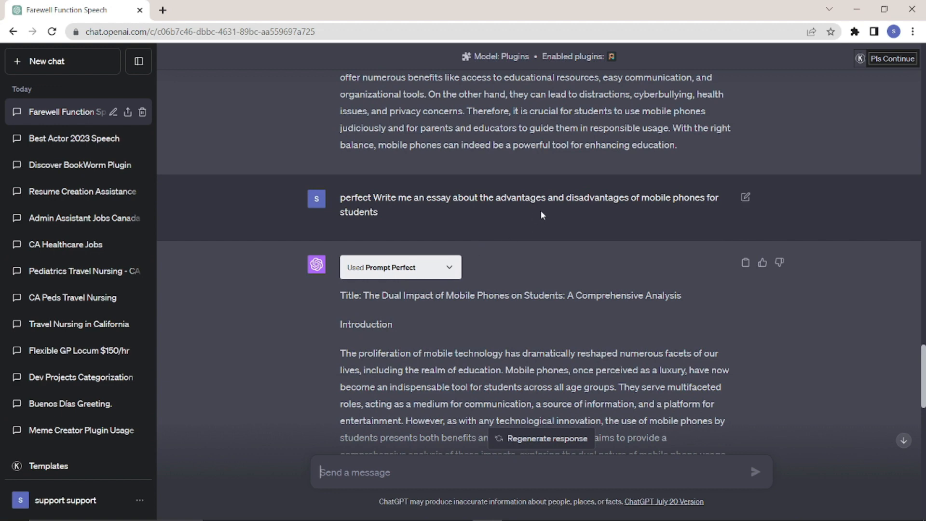
{"action": "mouse_move", "coordinate": [372, 359]}
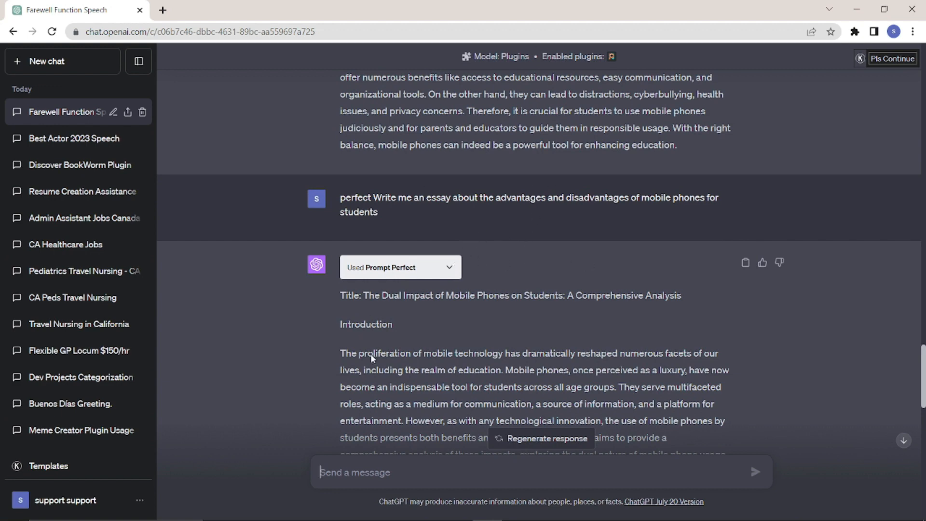
{"action": "scroll", "scroll_direction": "down", "scroll_amount": 3}
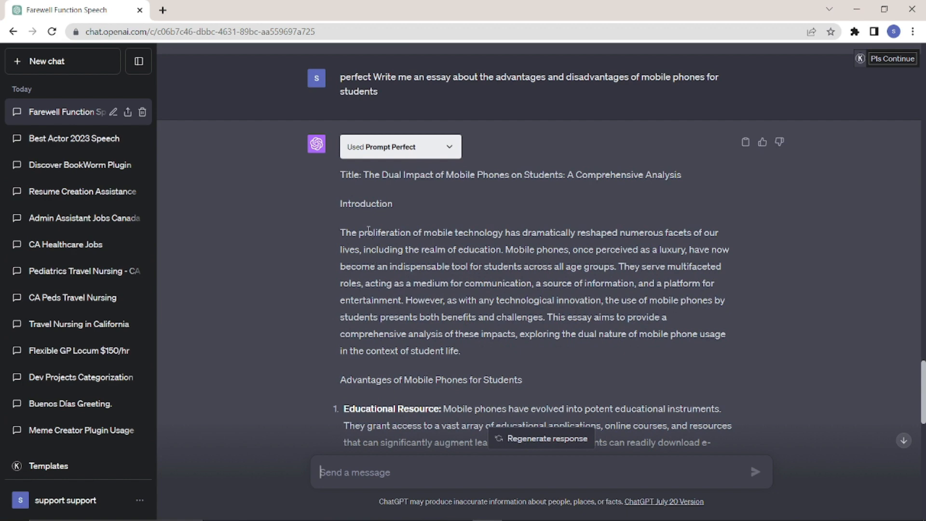
{"action": "mouse_move", "coordinate": [373, 346]}
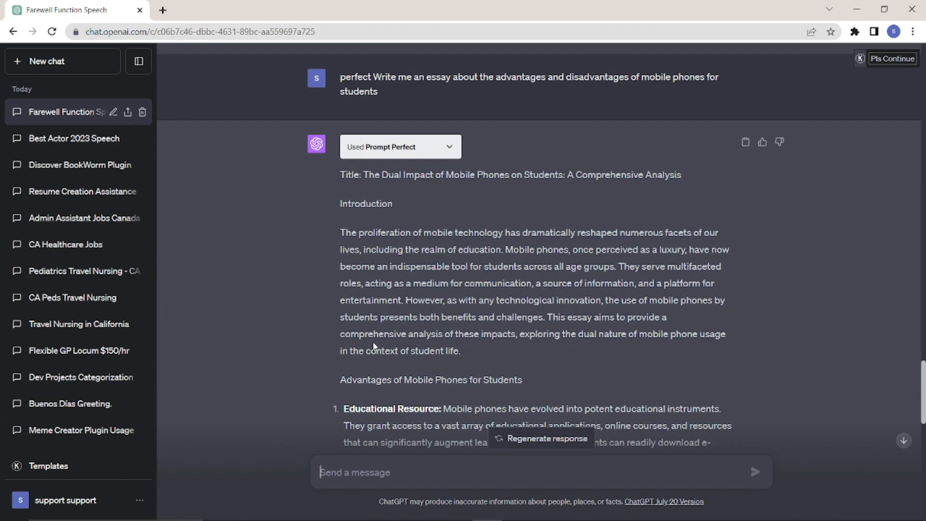
{"action": "scroll", "scroll_direction": "down", "scroll_amount": 3}
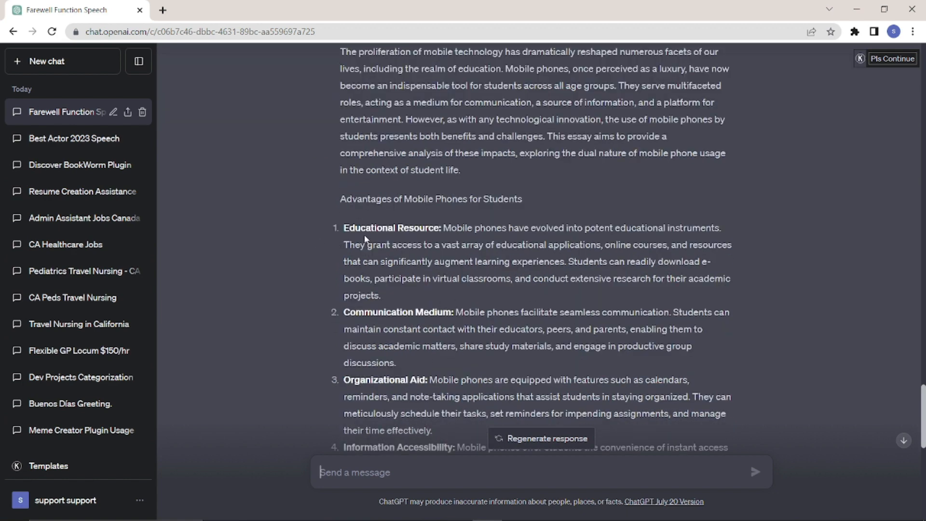
{"action": "double_click", "coordinate": [392, 227]}
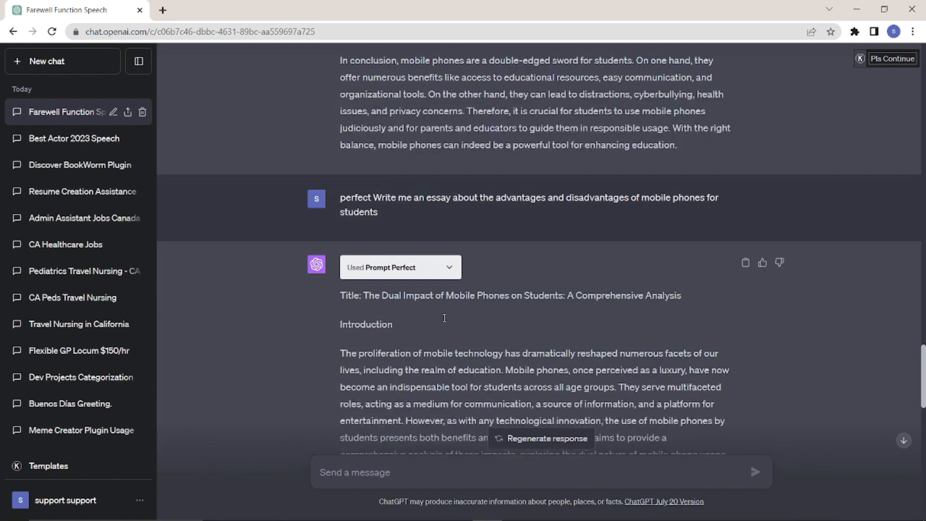
{"action": "scroll", "scroll_direction": "down", "scroll_amount": 3}
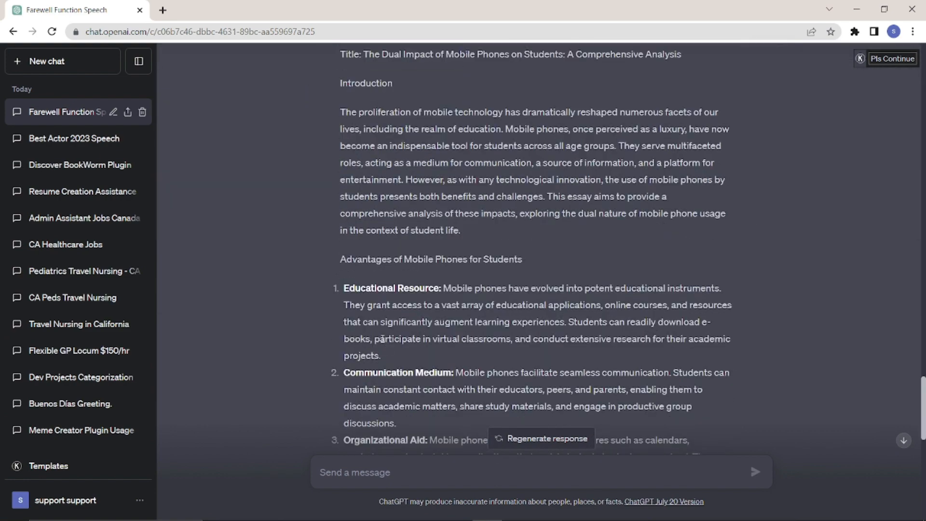
{"action": "scroll", "scroll_direction": "down", "scroll_amount": 3}
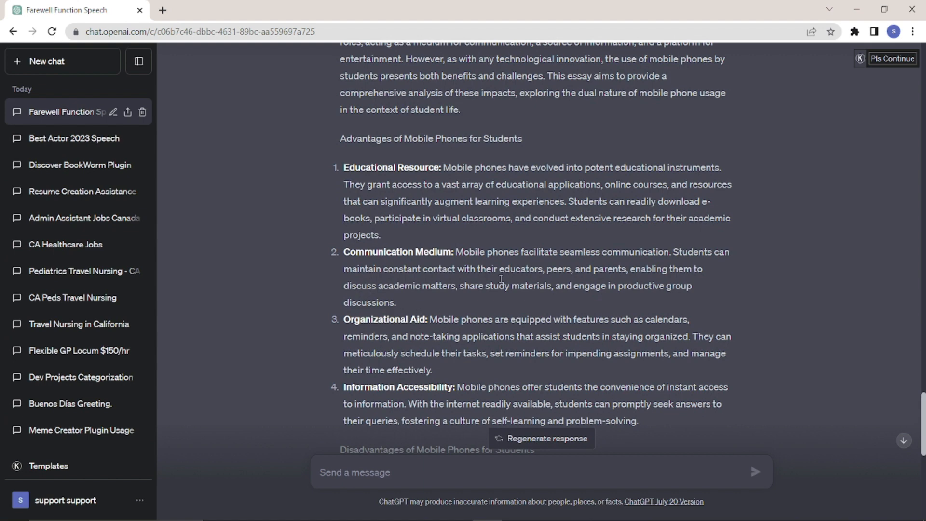
{"action": "mouse_move", "coordinate": [491, 303]}
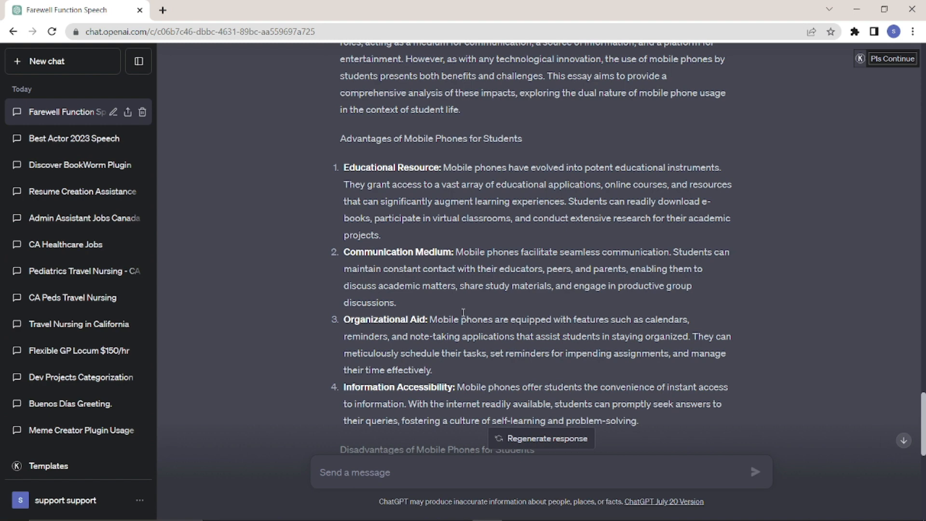
{"action": "mouse_move", "coordinate": [503, 331]}
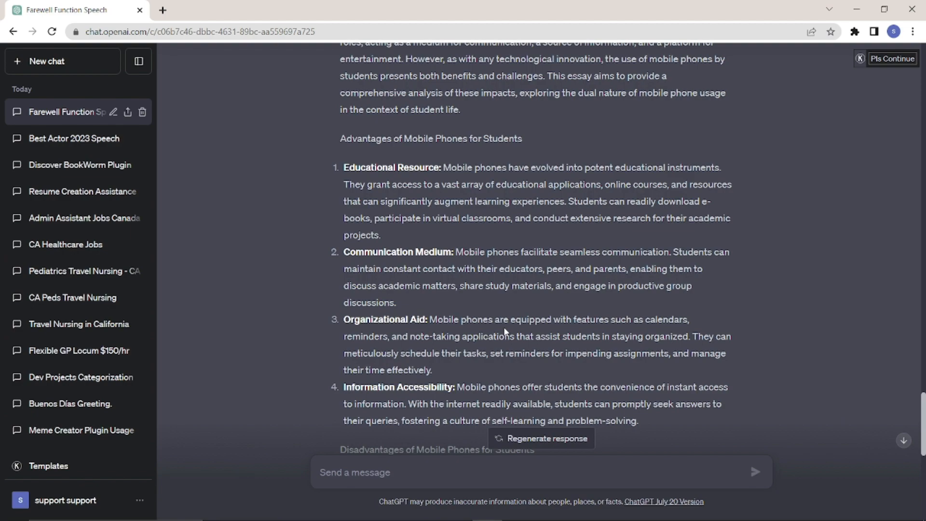
{"action": "scroll", "scroll_direction": "down", "scroll_amount": 3}
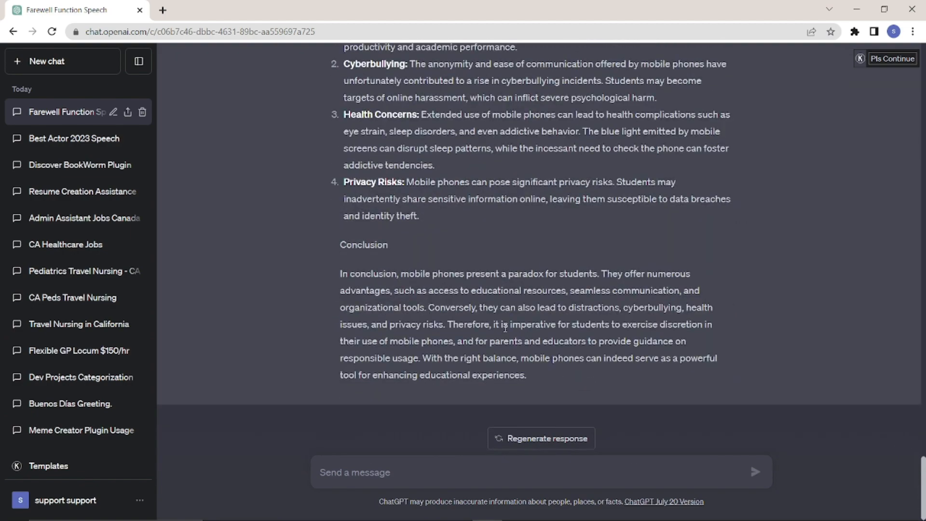